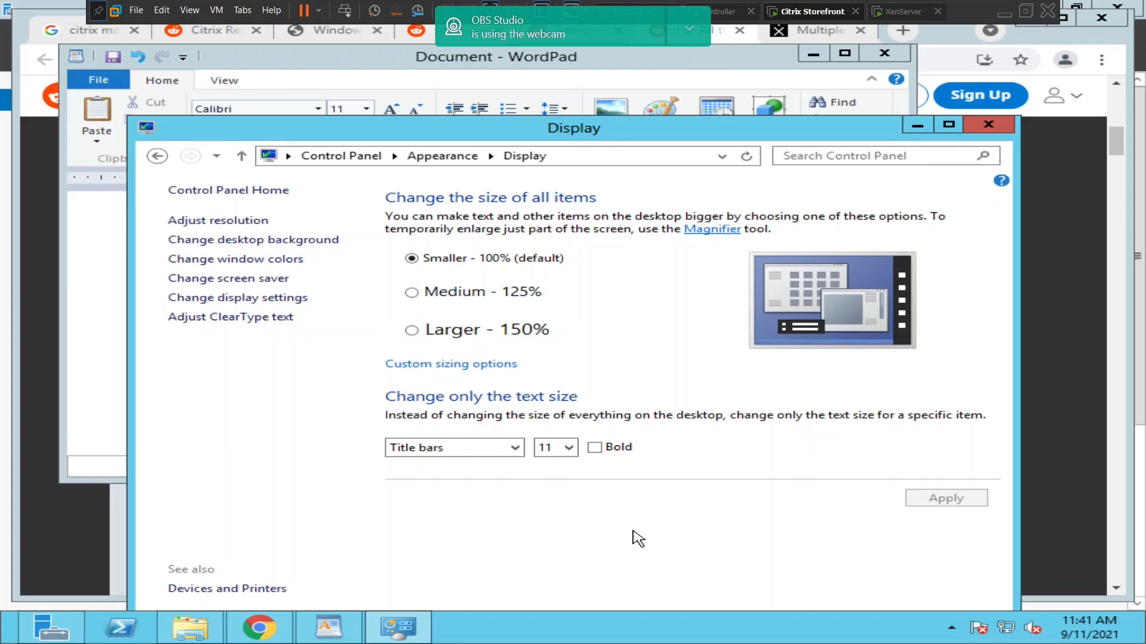
{"action": "mouse_move", "coordinate": [916, 124]}
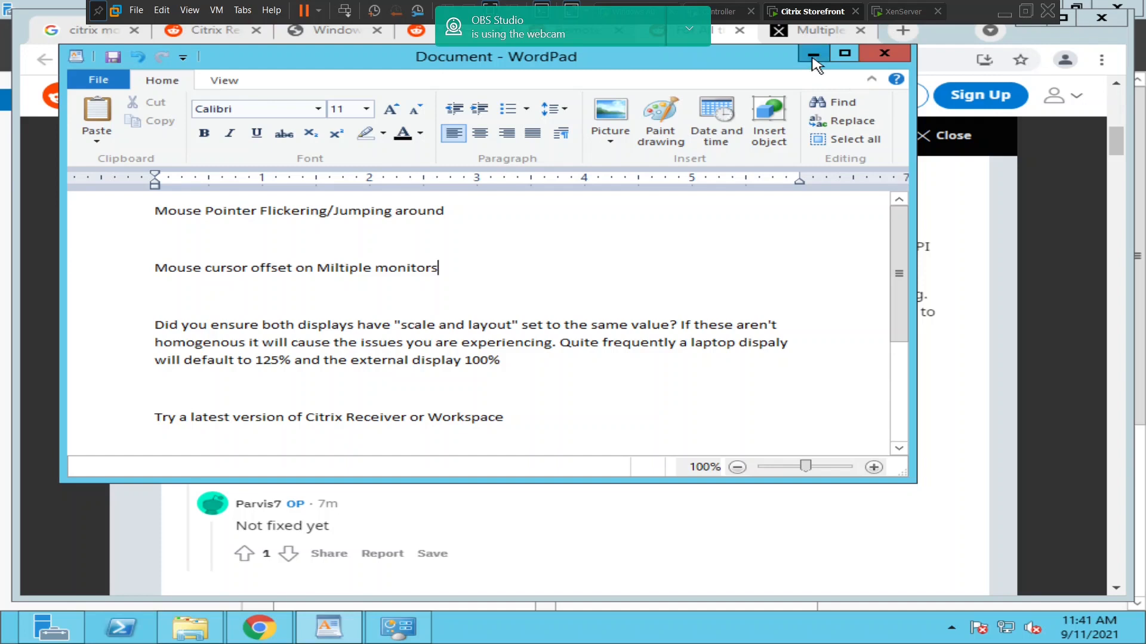
Hide the WordPad notes, open a blank Chrome tab, and bring Display settings forward.
{"action": "left_click", "coordinate": [804, 53]}
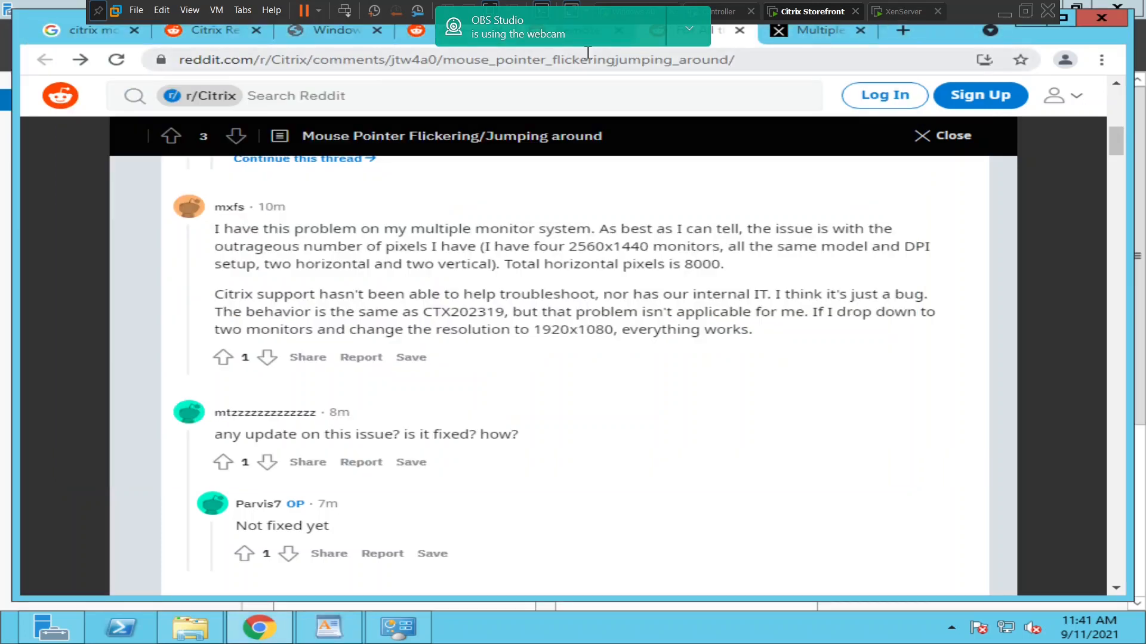
{"action": "left_click", "coordinate": [903, 30]}
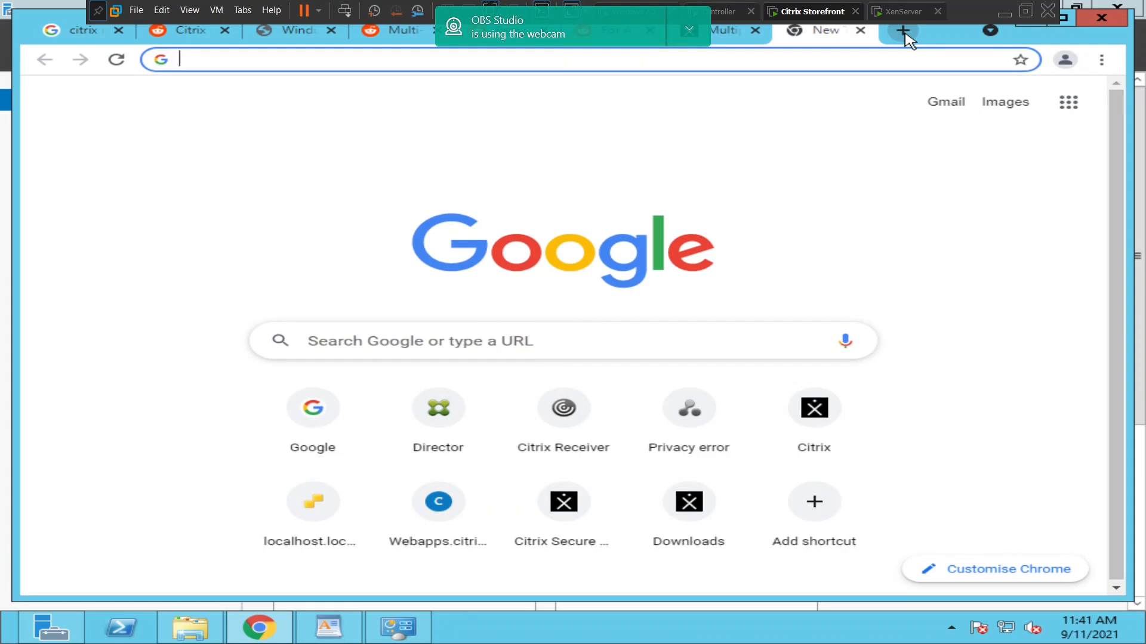
{"action": "left_click", "coordinate": [396, 627]}
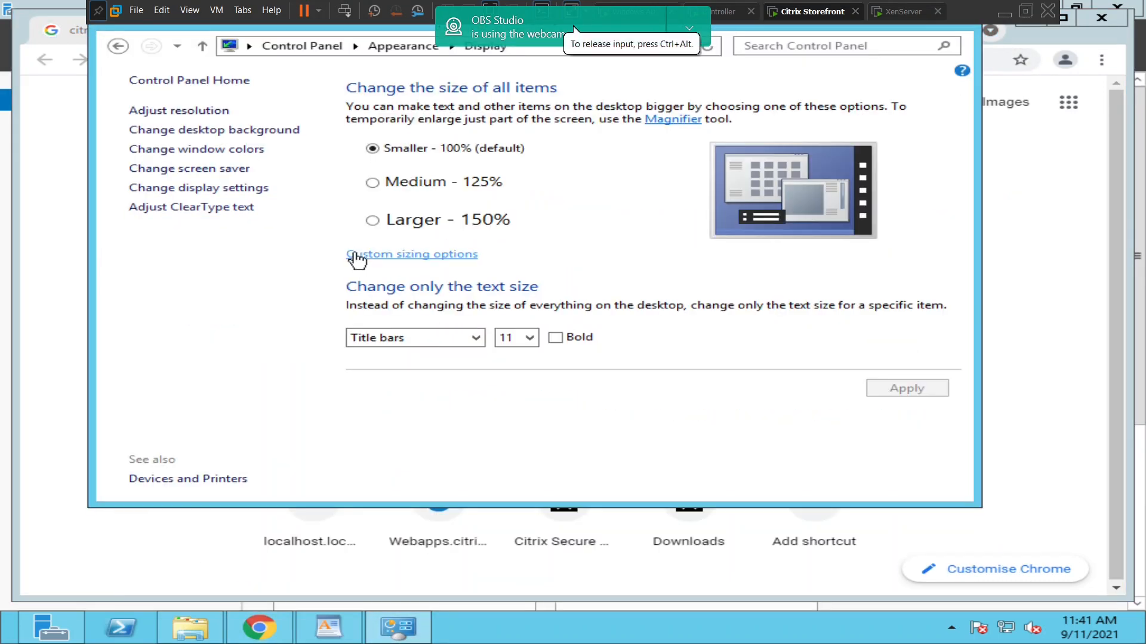
Select the Medium - 125% option in Display settings.
{"action": "left_click", "coordinate": [371, 183]}
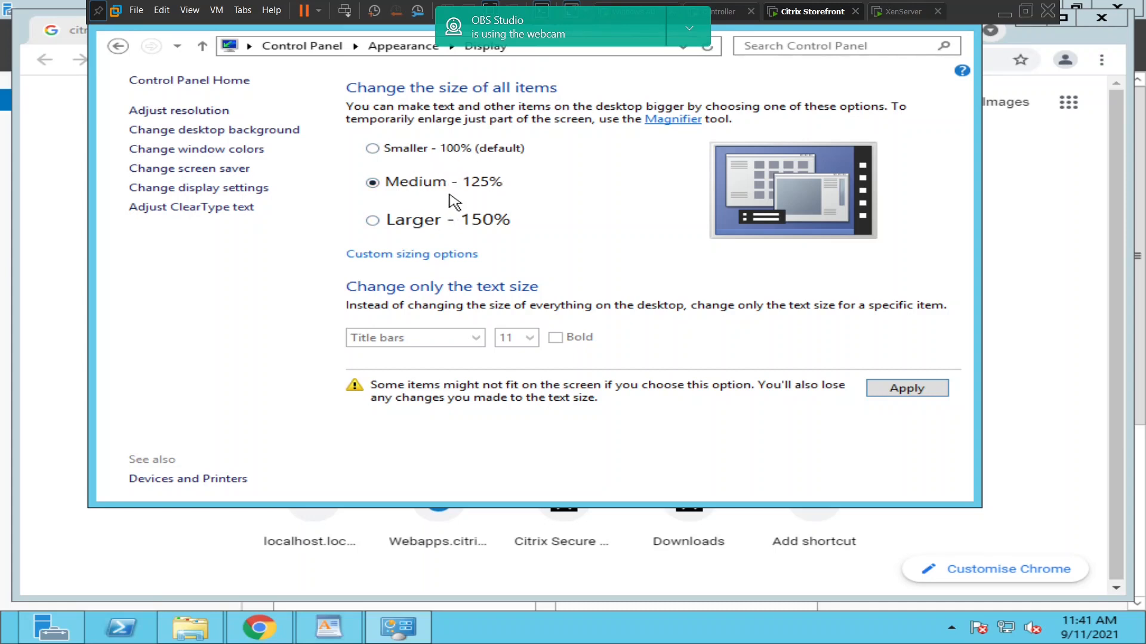
{"action": "mouse_move", "coordinate": [432, 168]}
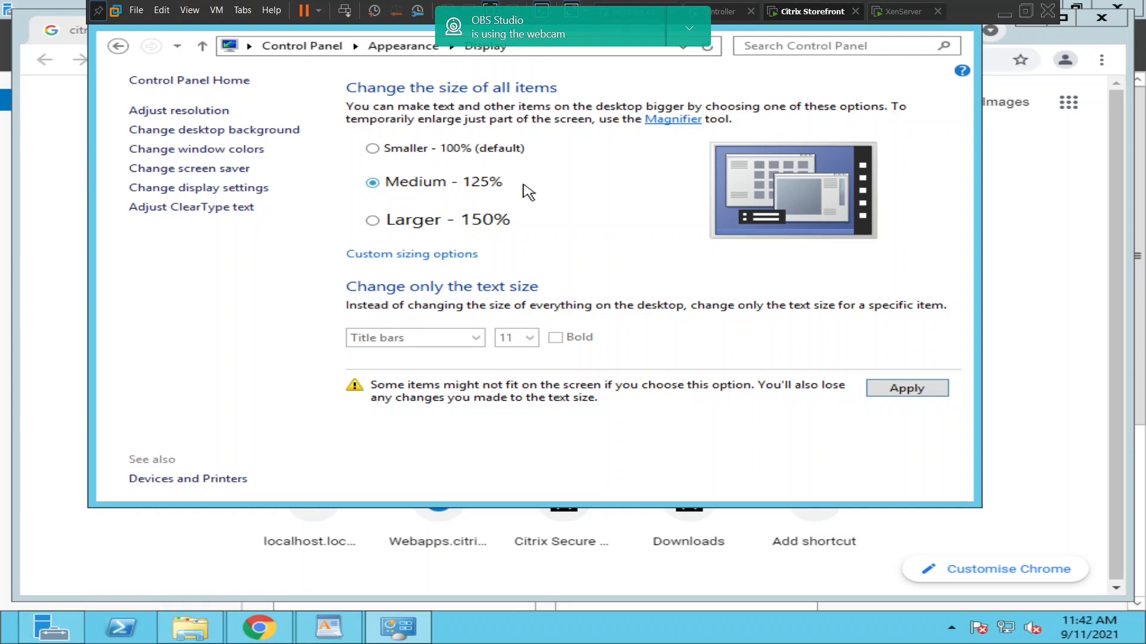
{"action": "mouse_move", "coordinate": [424, 192]}
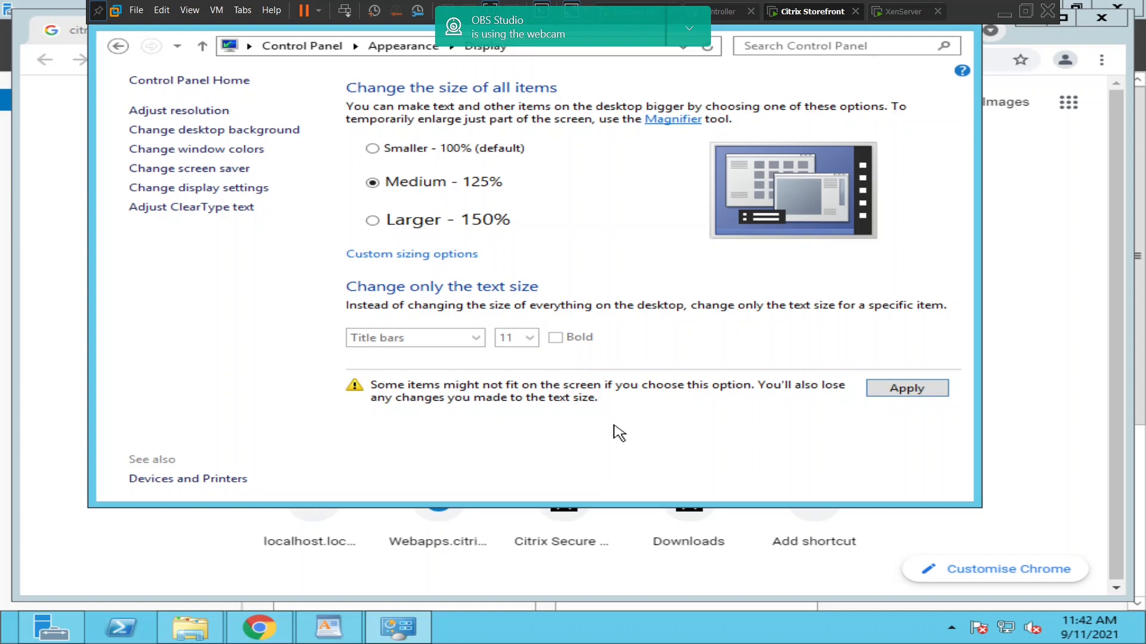
{"action": "mouse_move", "coordinate": [950, 621]}
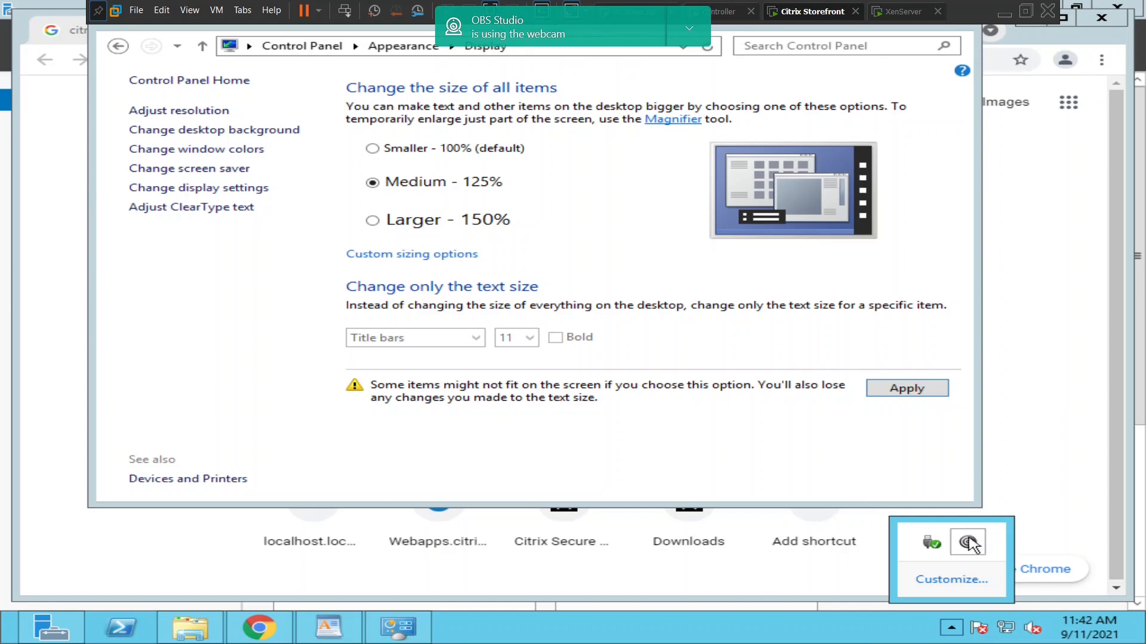
{"action": "mouse_move", "coordinate": [969, 554]}
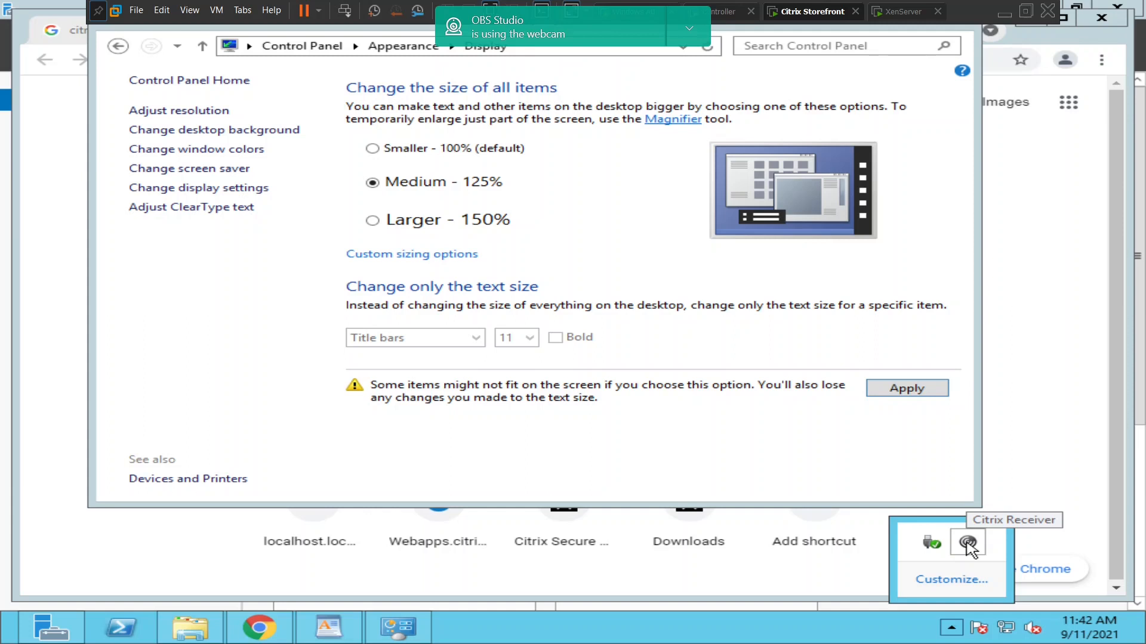
Bring up the Citrix Receiver tray options and close the update prompt without downloading.
{"action": "right_click", "coordinate": [968, 543]}
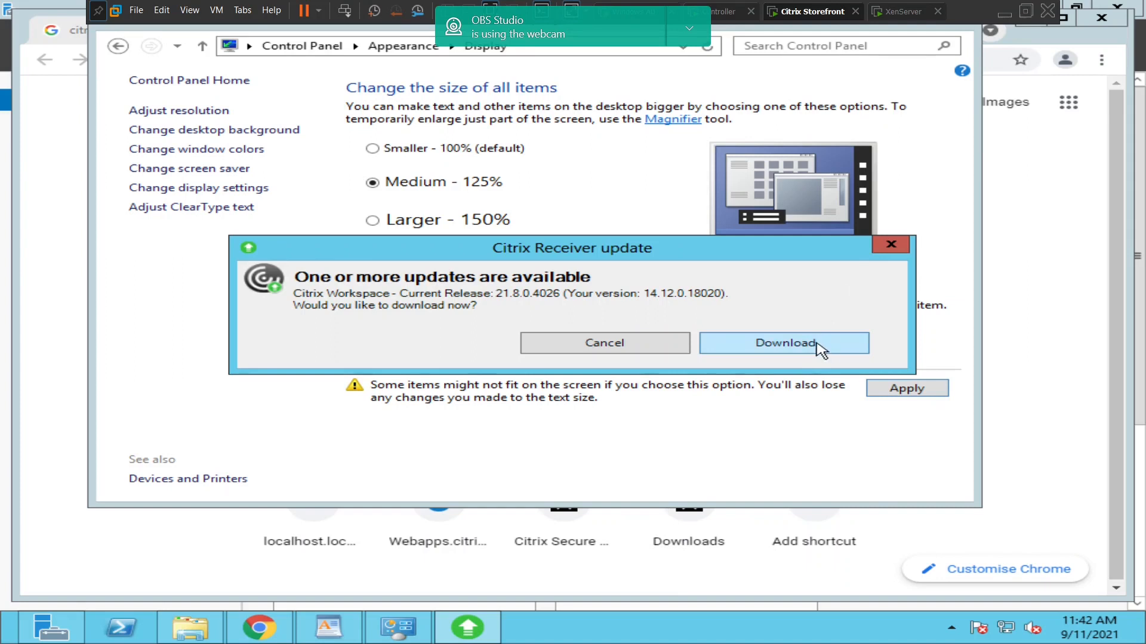
{"action": "mouse_move", "coordinate": [772, 359]}
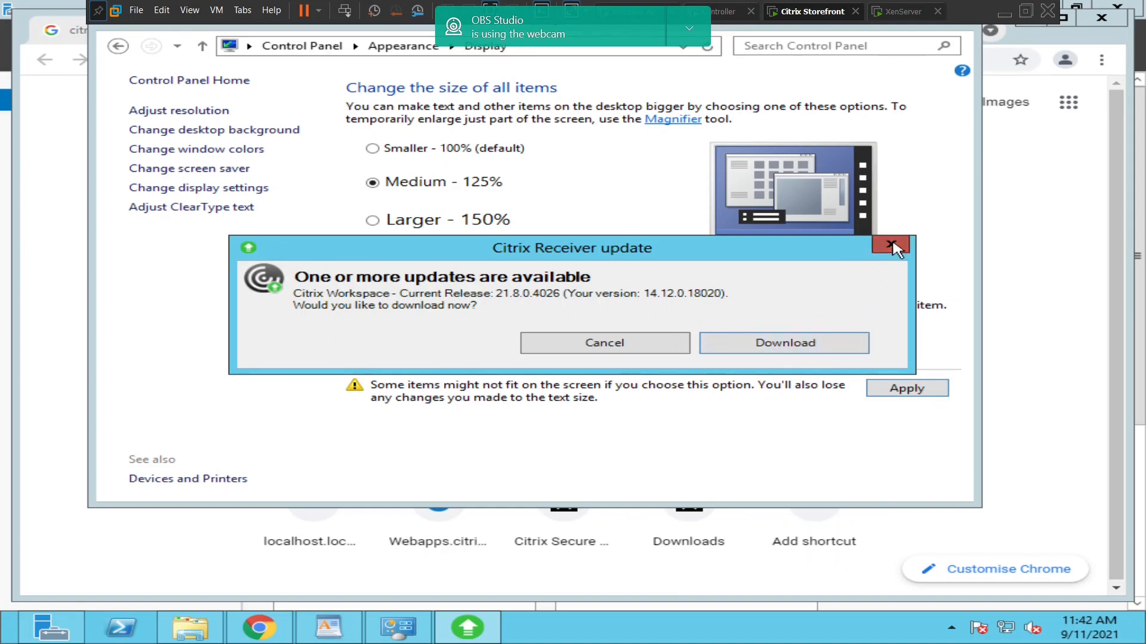
{"action": "left_click", "coordinate": [889, 246]}
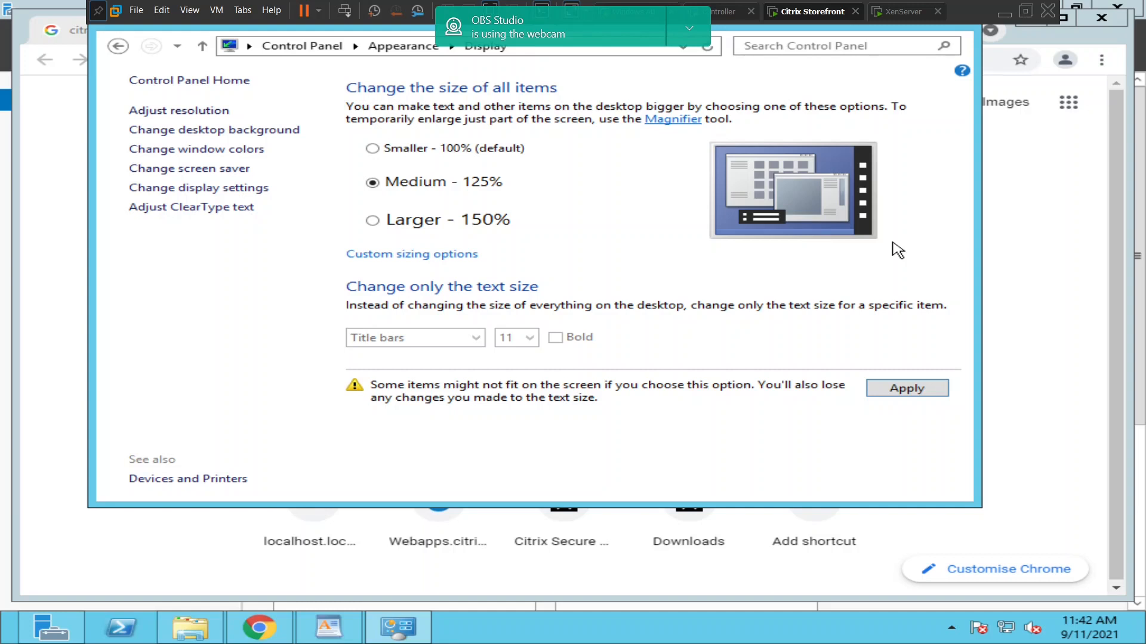
{"action": "mouse_move", "coordinate": [926, 600]}
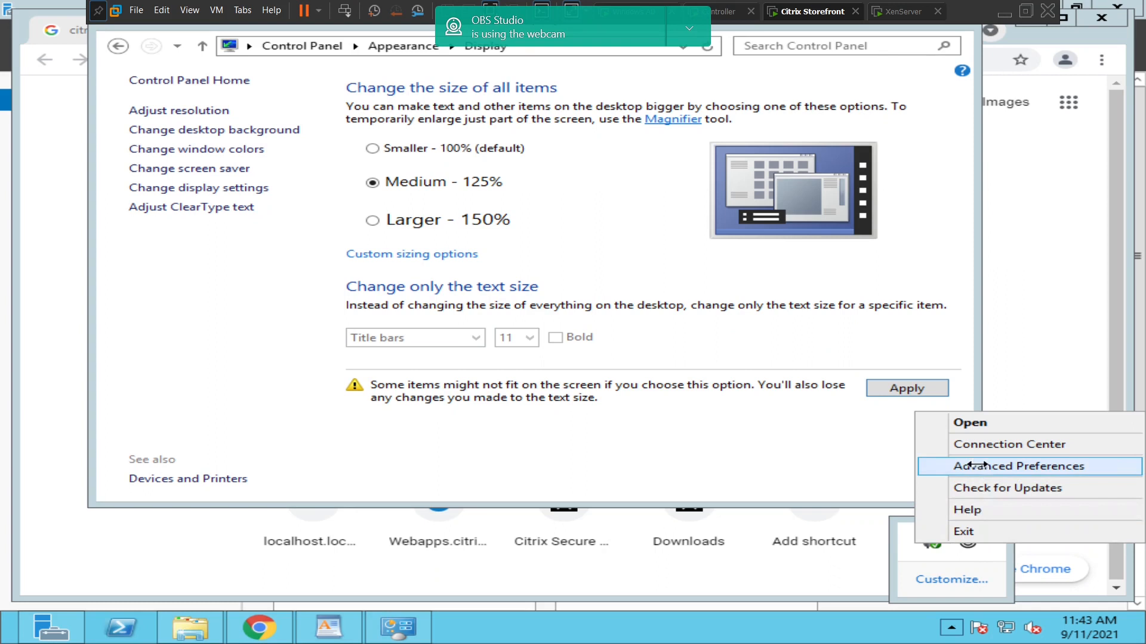
Set Citrix Receiver High DPI to 'No, use the native resolution' and close Advanced Preferences.
{"action": "left_click", "coordinate": [1014, 467]}
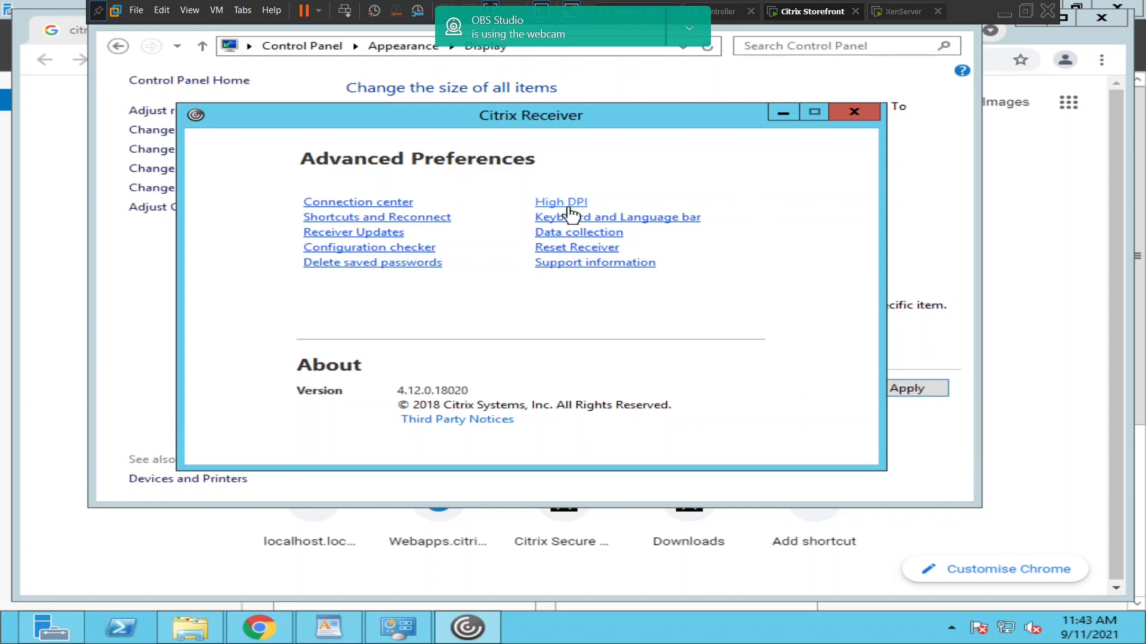
{"action": "left_click", "coordinate": [560, 201]}
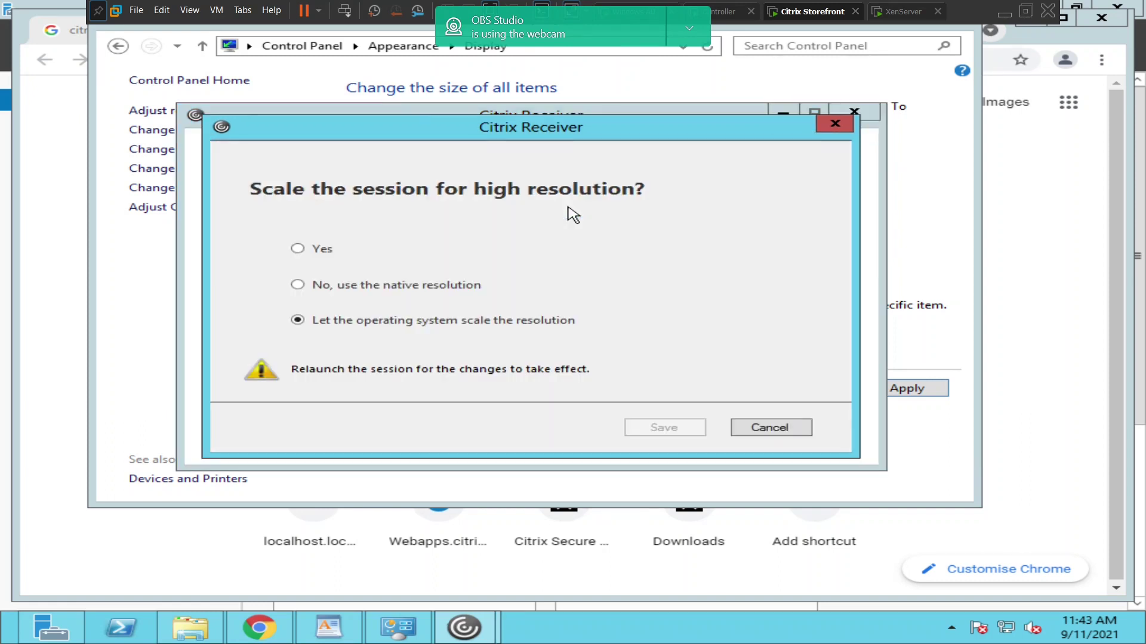
{"action": "mouse_move", "coordinate": [370, 339]}
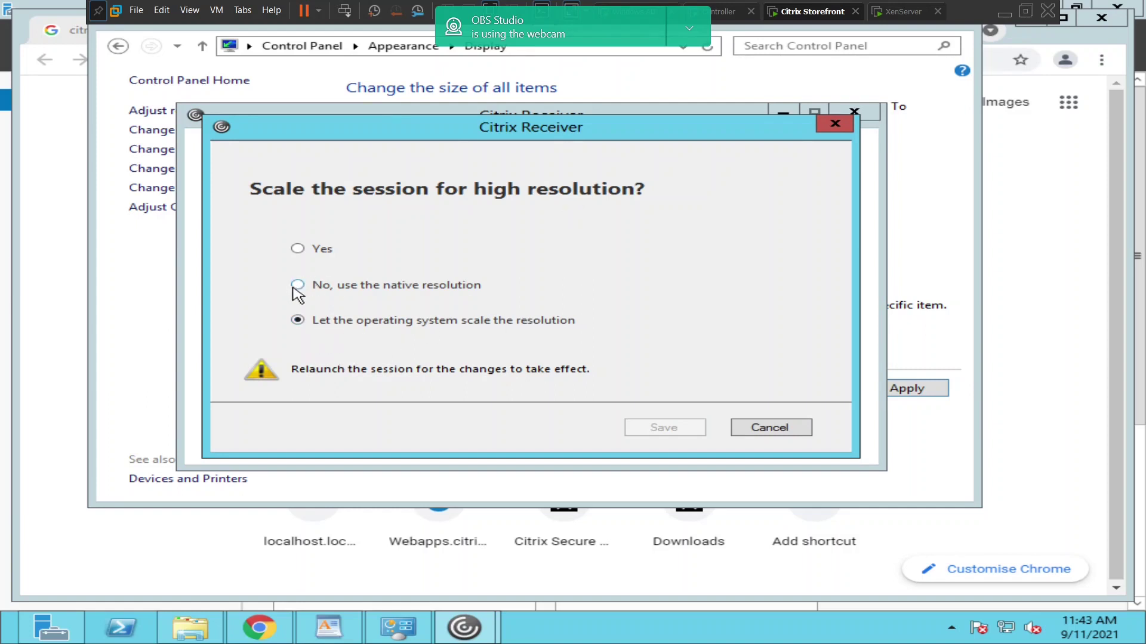
{"action": "left_click", "coordinate": [298, 285]}
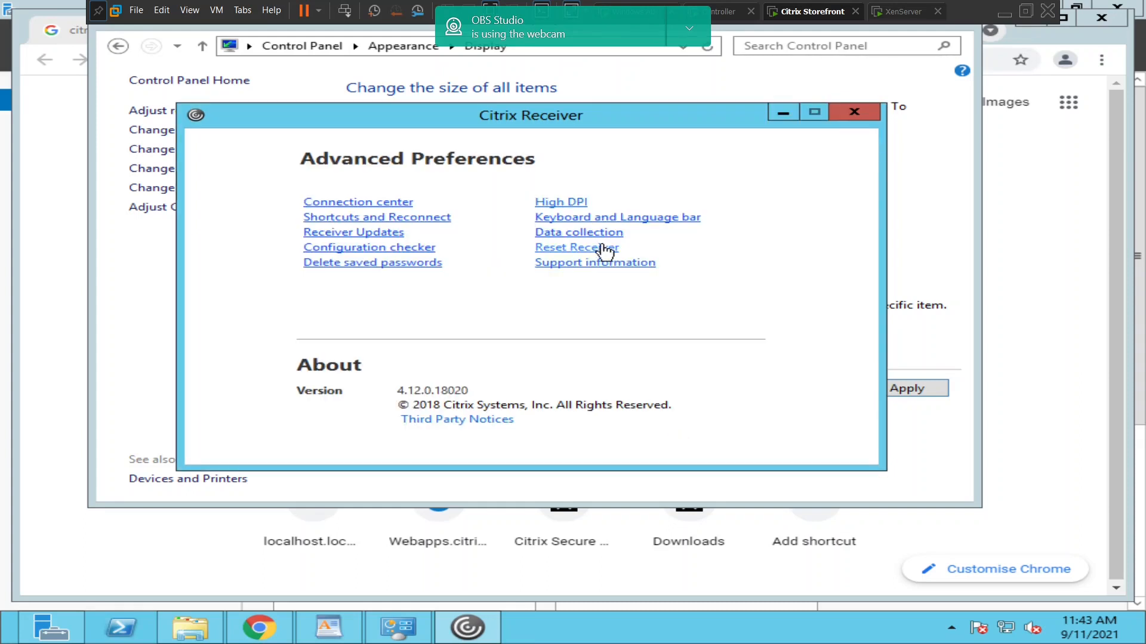
{"action": "left_click", "coordinate": [560, 202]}
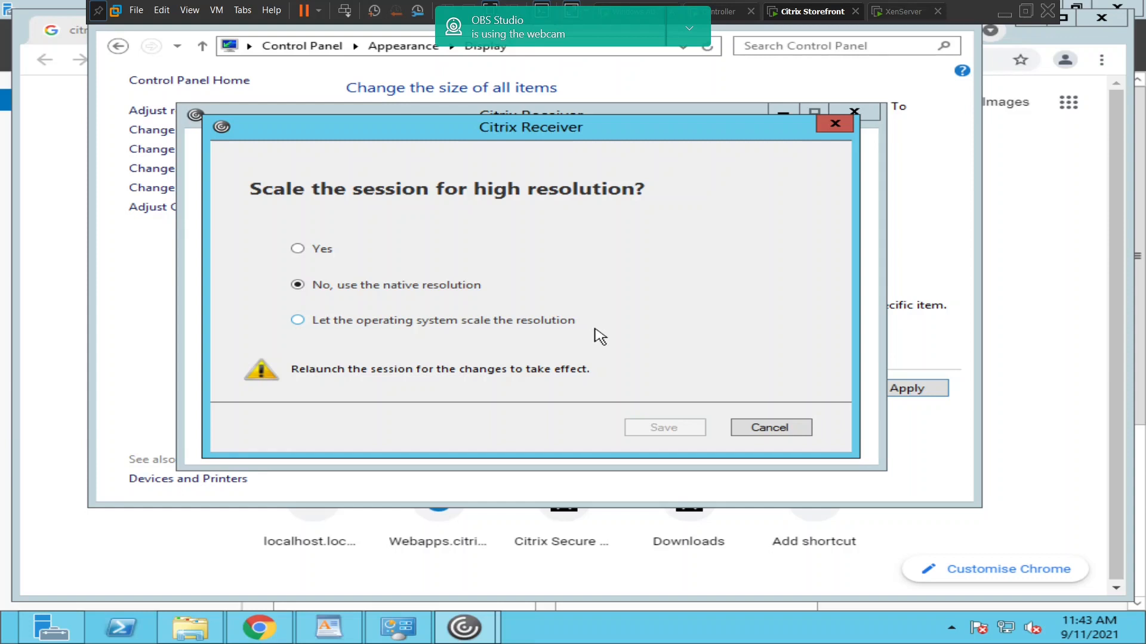
{"action": "left_click", "coordinate": [770, 427]}
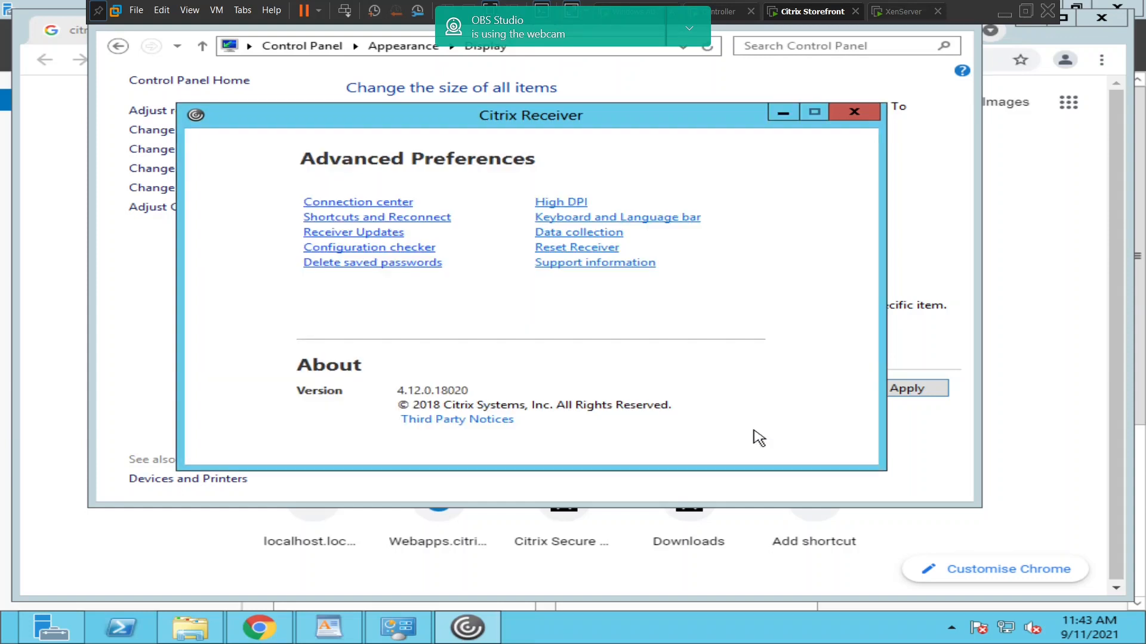
{"action": "left_click", "coordinate": [853, 112]}
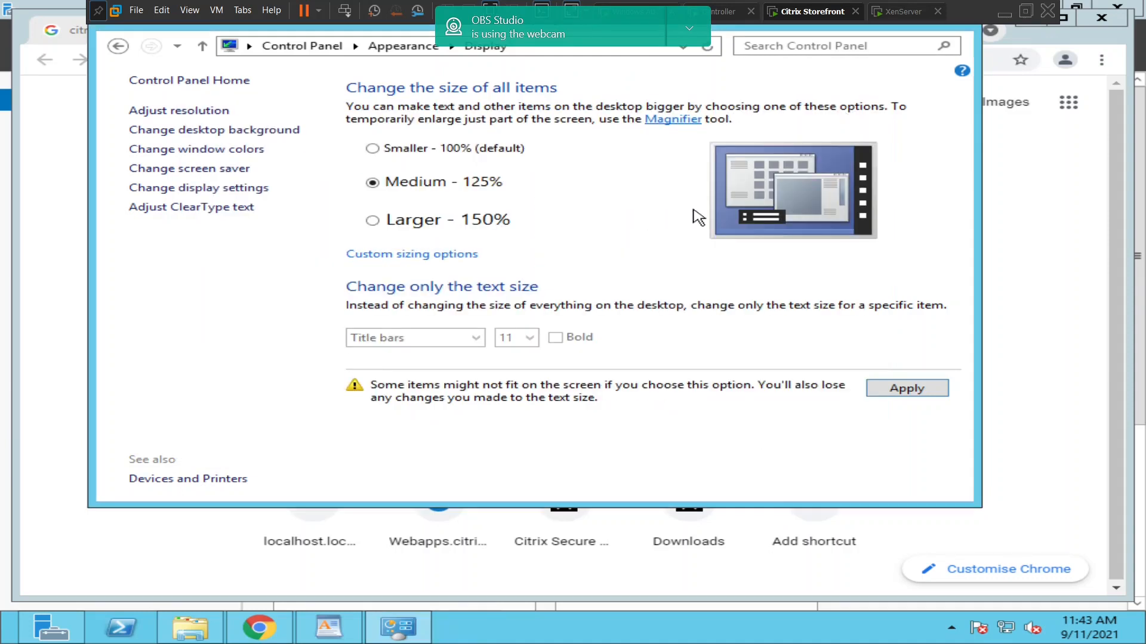
Browse to the Citrix ICA Client folder under Program Files (x86).
{"action": "left_click", "coordinate": [183, 627]}
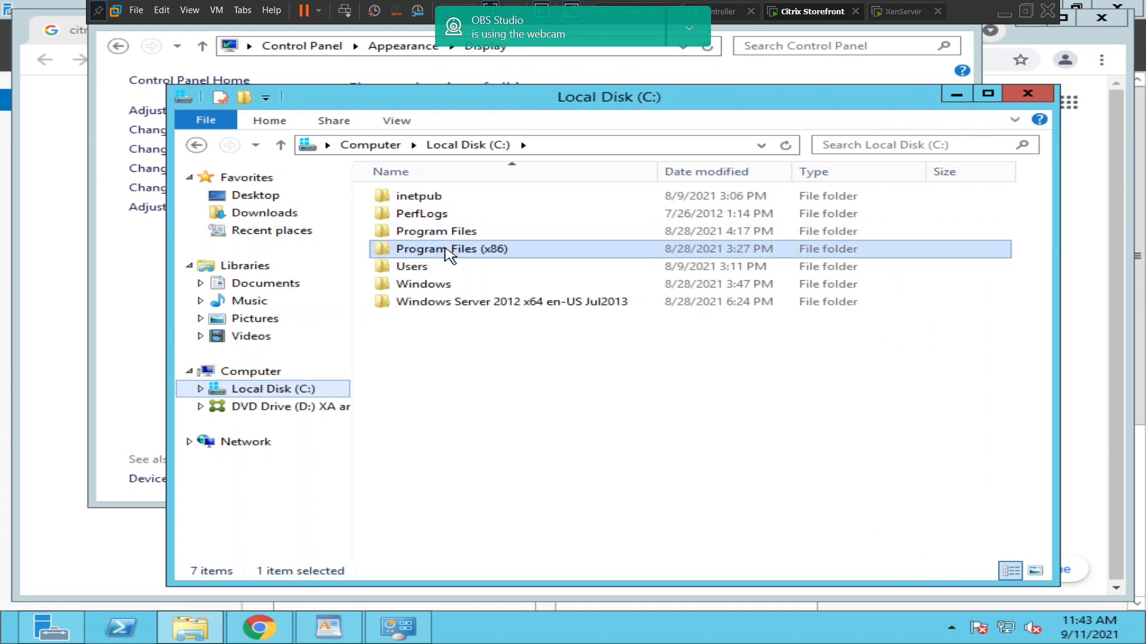
{"action": "double_click", "coordinate": [450, 249]}
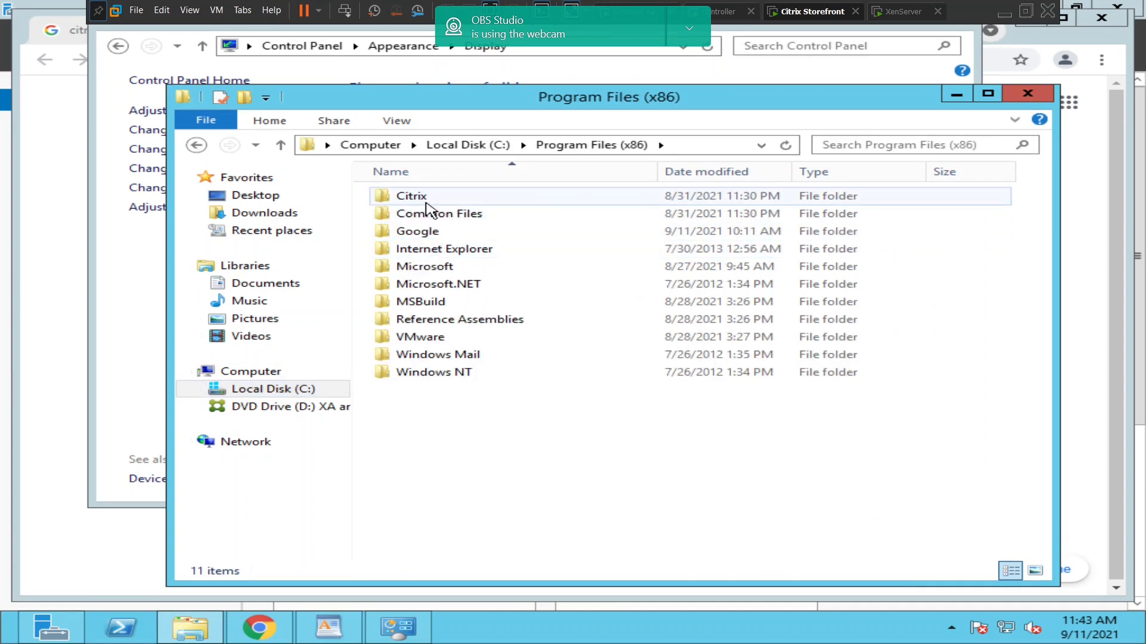
{"action": "left_click", "coordinate": [412, 196]}
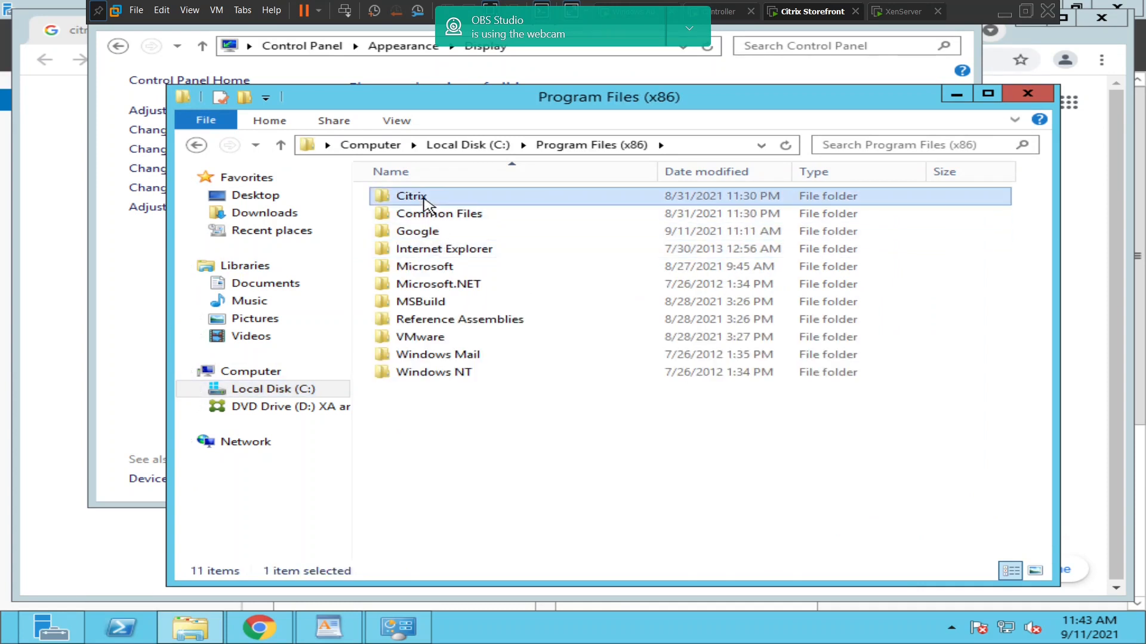
{"action": "double_click", "coordinate": [411, 195]}
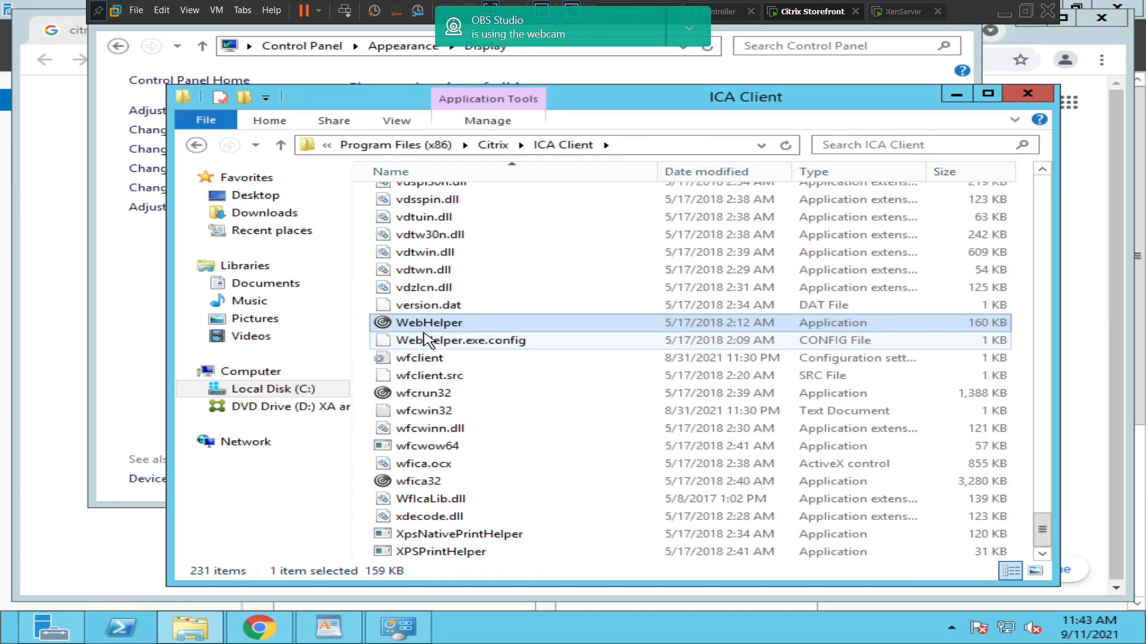
In wfcrun32's Compatibility properties, tick 'Disable display scaling on high DPI settings'.
{"action": "left_click", "coordinate": [424, 393]}
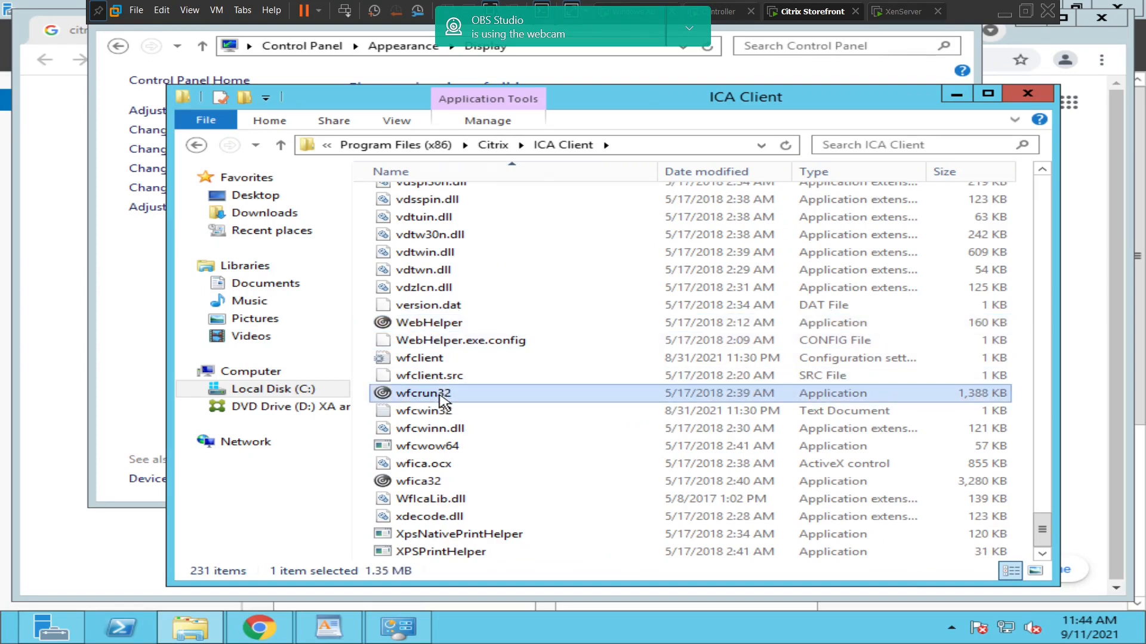
{"action": "right_click", "coordinate": [422, 393]}
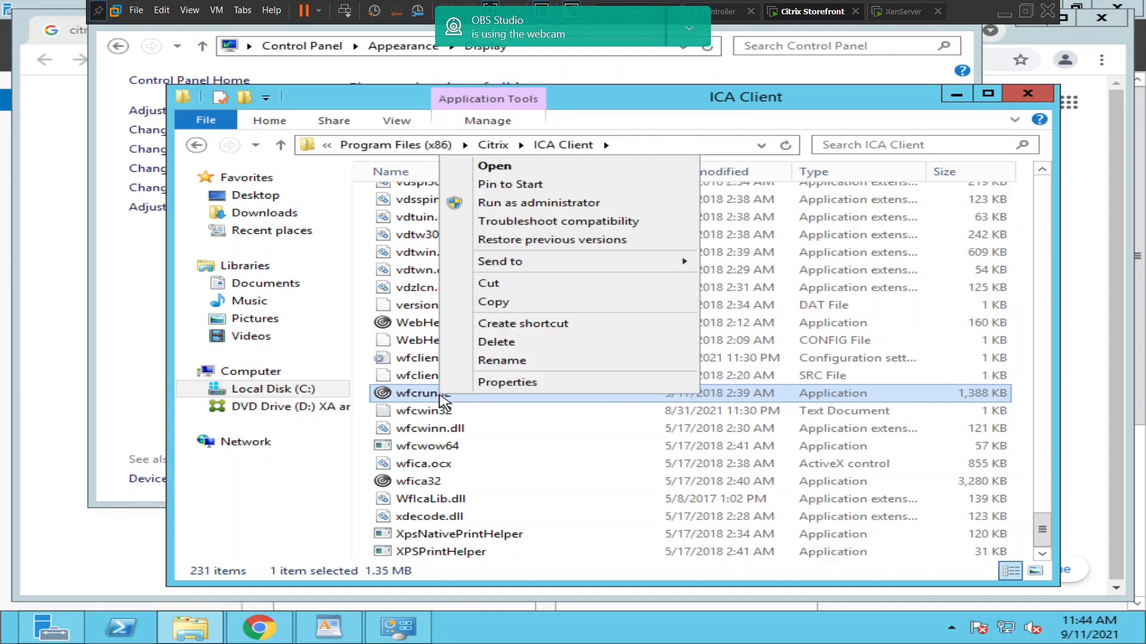
{"action": "left_click", "coordinate": [506, 382]}
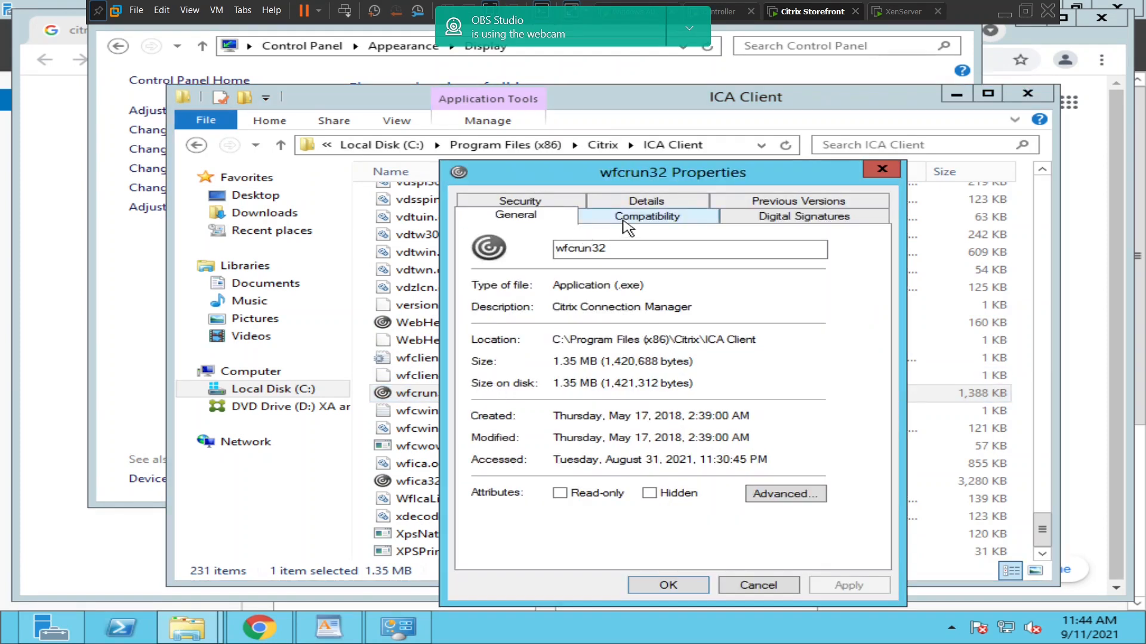
{"action": "left_click", "coordinate": [647, 216]}
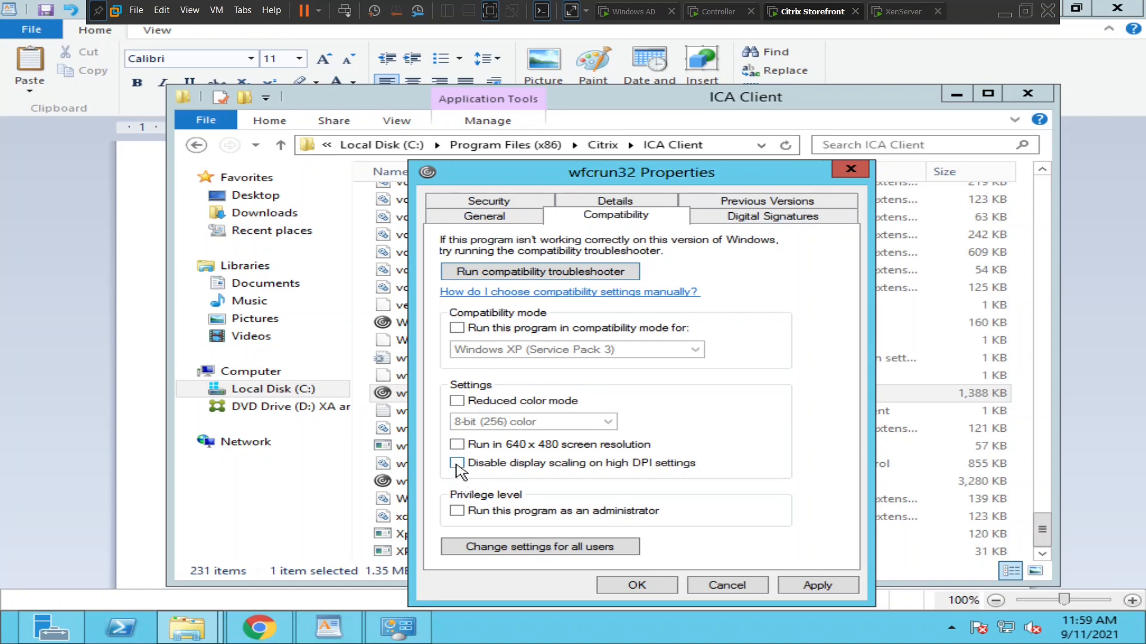
{"action": "left_click", "coordinate": [456, 463]}
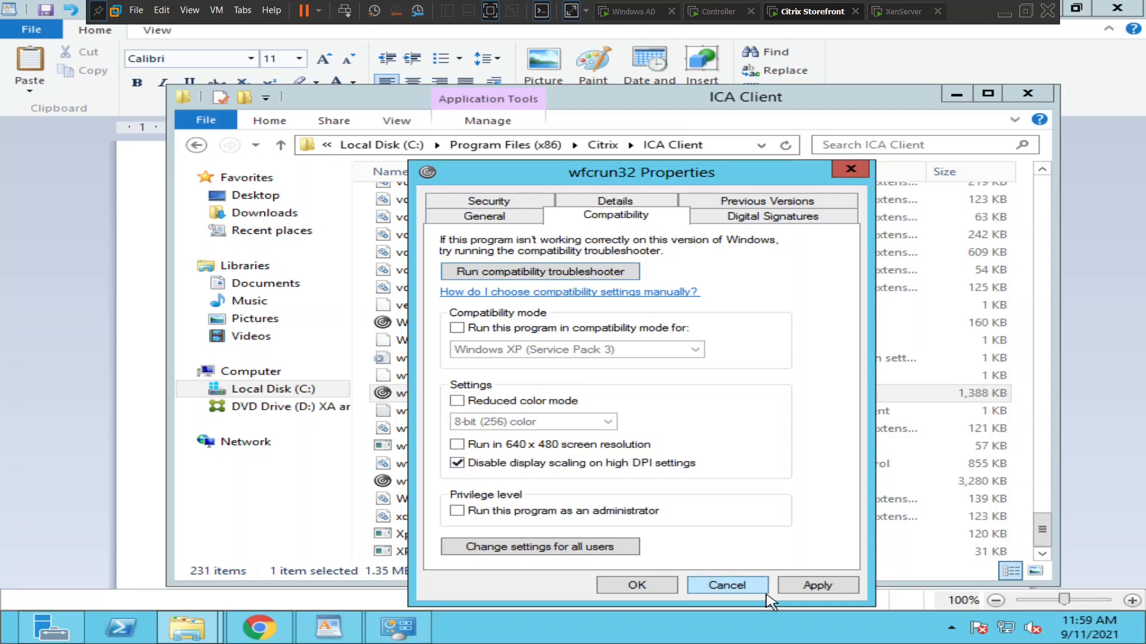